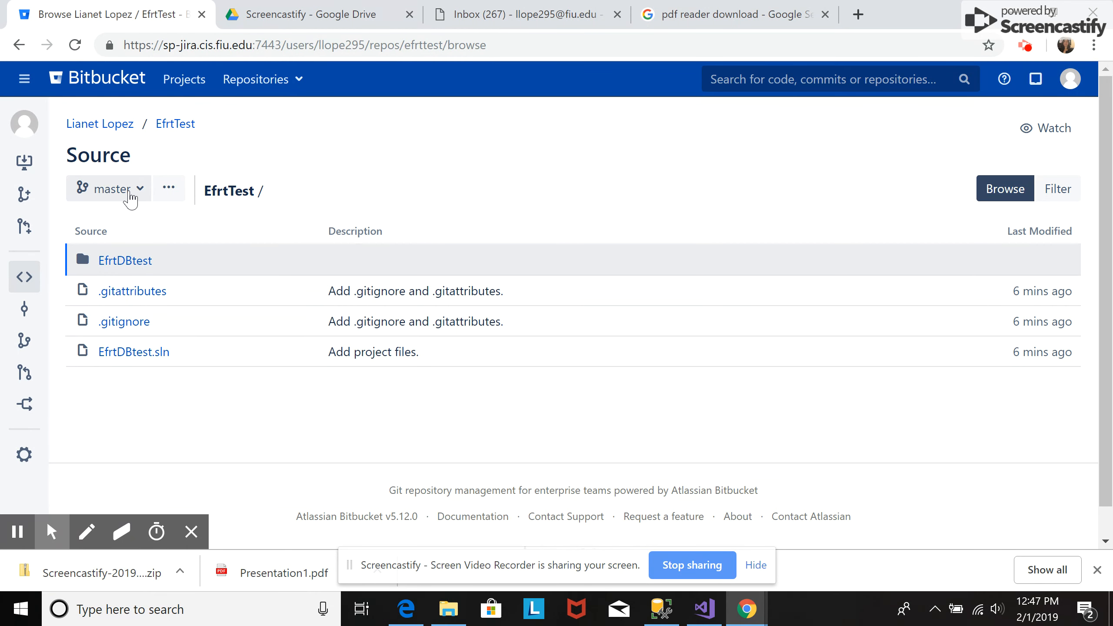
# Start a new branch for EfrtTest and list the available branch types
pyautogui.click(108, 188)
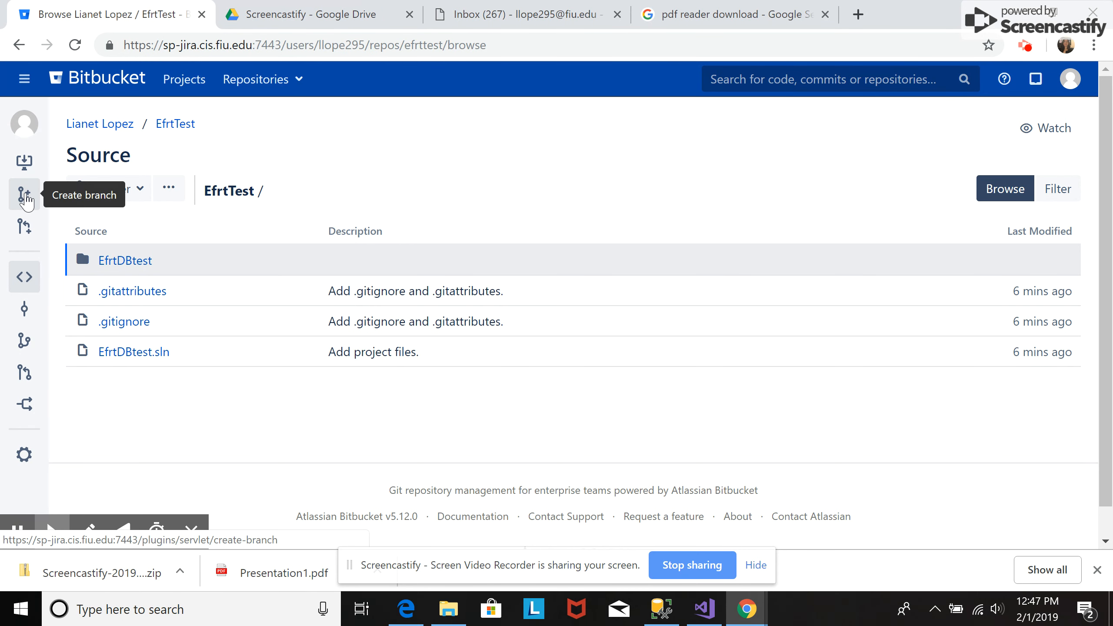
pyautogui.click(24, 194)
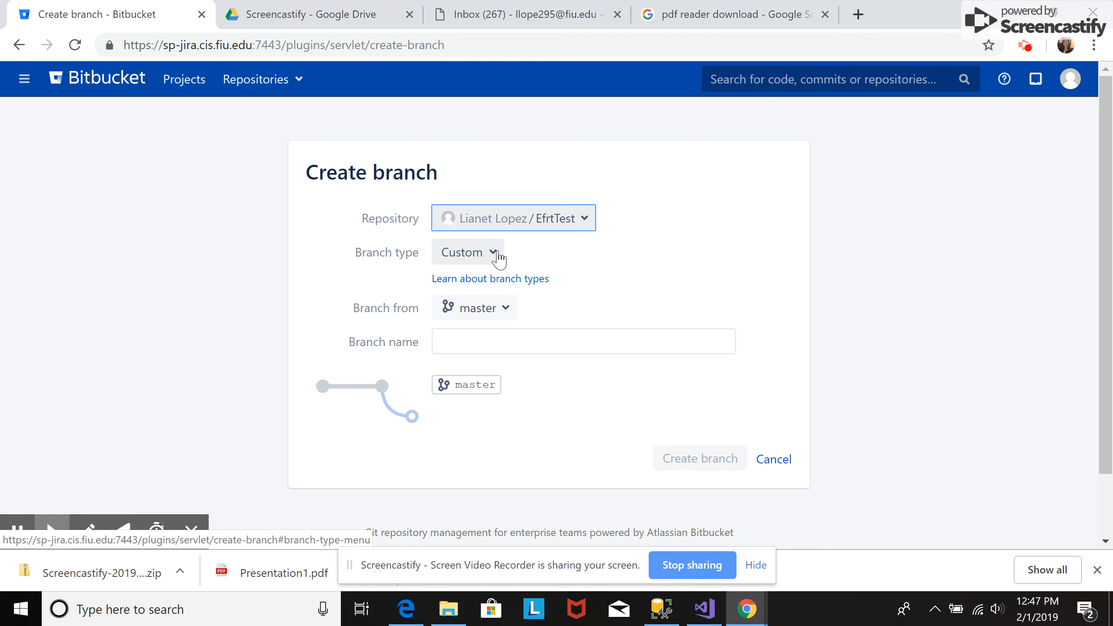
pyautogui.click(466, 252)
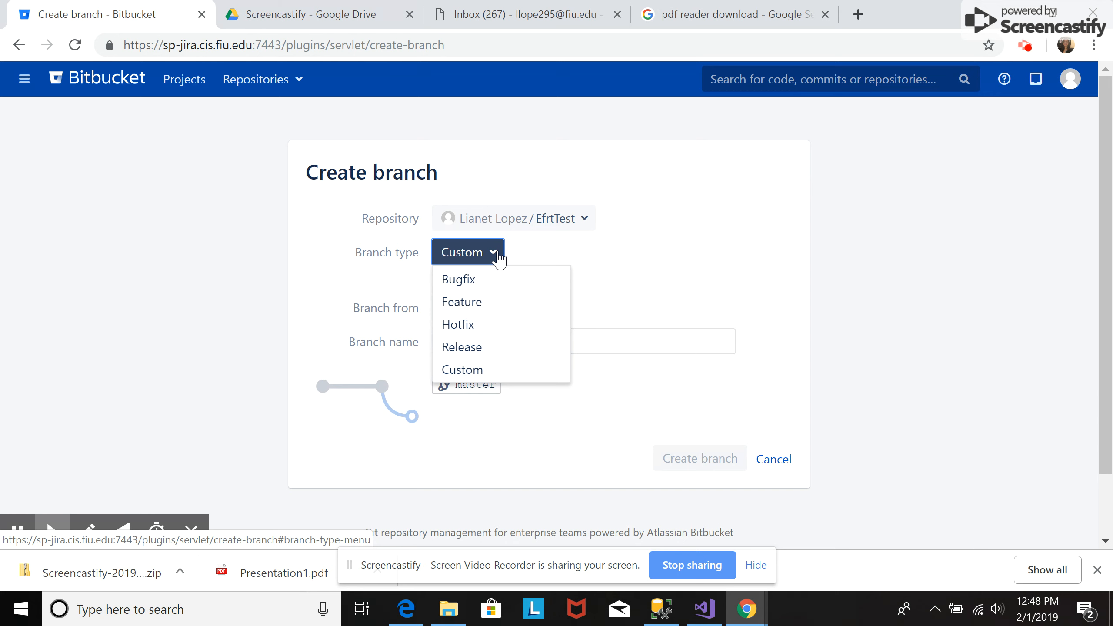
# Create a Release branch named dev from master, giving release/dev
pyautogui.click(461, 347)
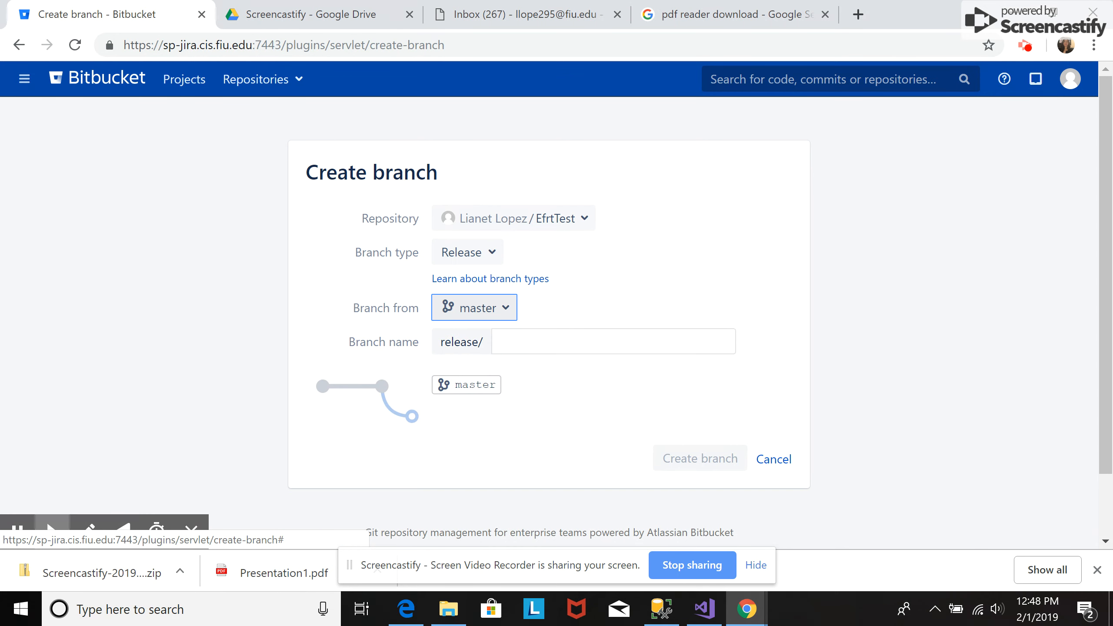
pyautogui.click(610, 341)
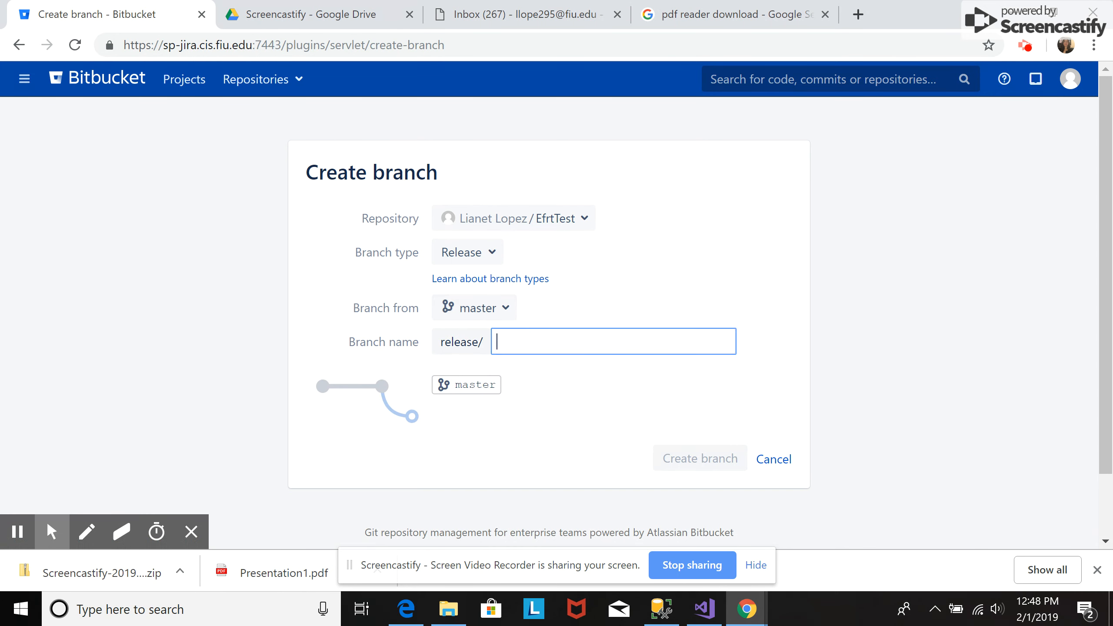
pyautogui.write('d')
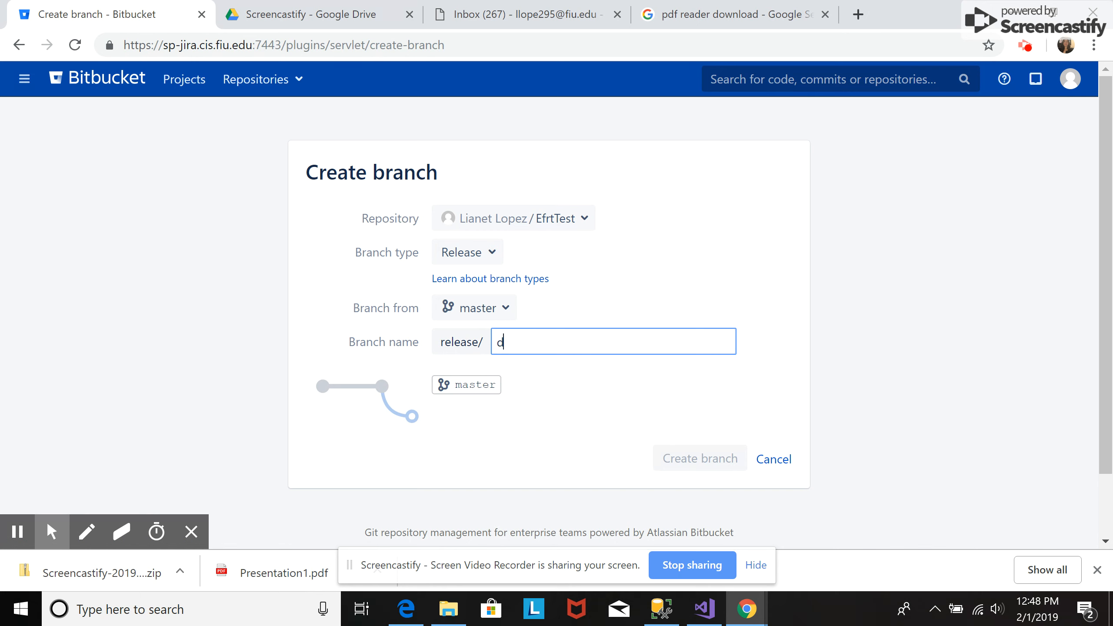
pyautogui.write('ev')
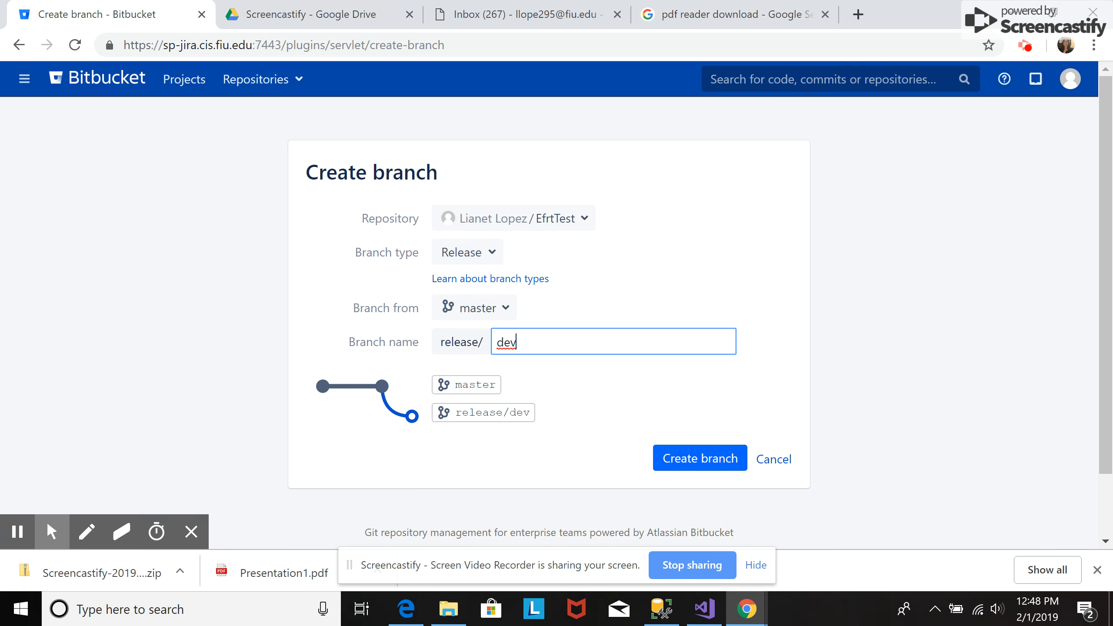
pyautogui.click(698, 458)
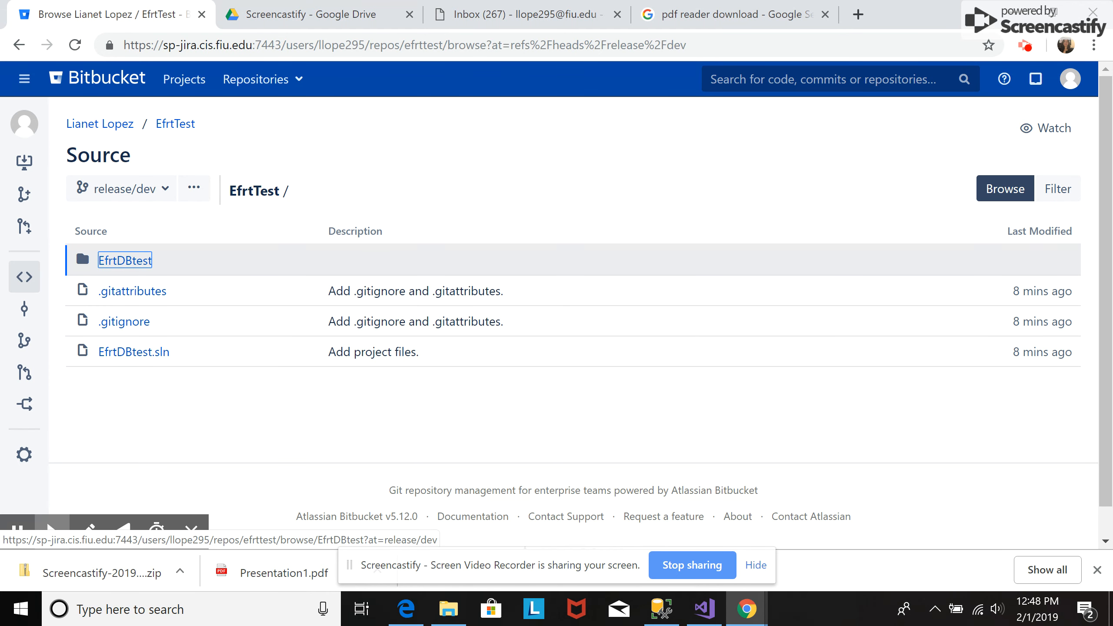
pyautogui.moveTo(24, 194)
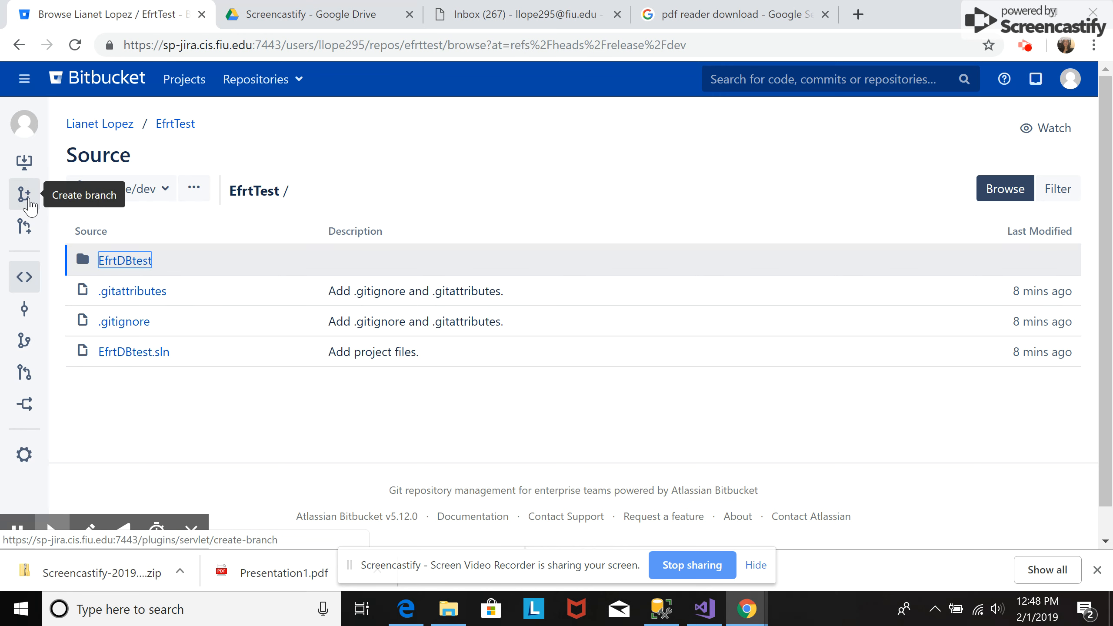
# Start another branch for EfrtTest with Feature as its type
pyautogui.click(24, 195)
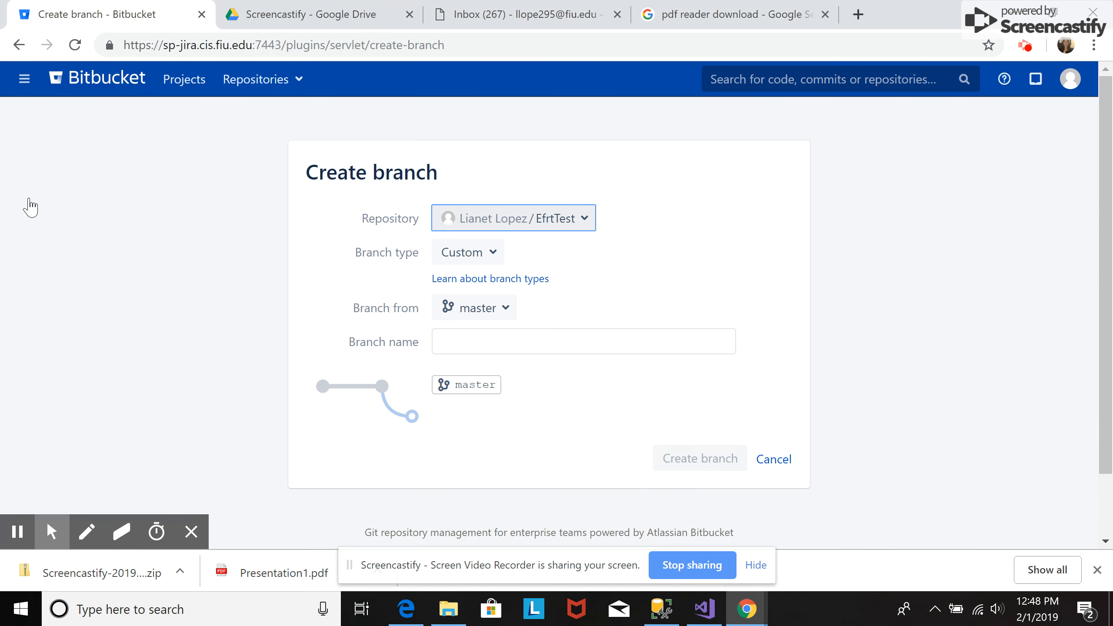
pyautogui.moveTo(467, 252)
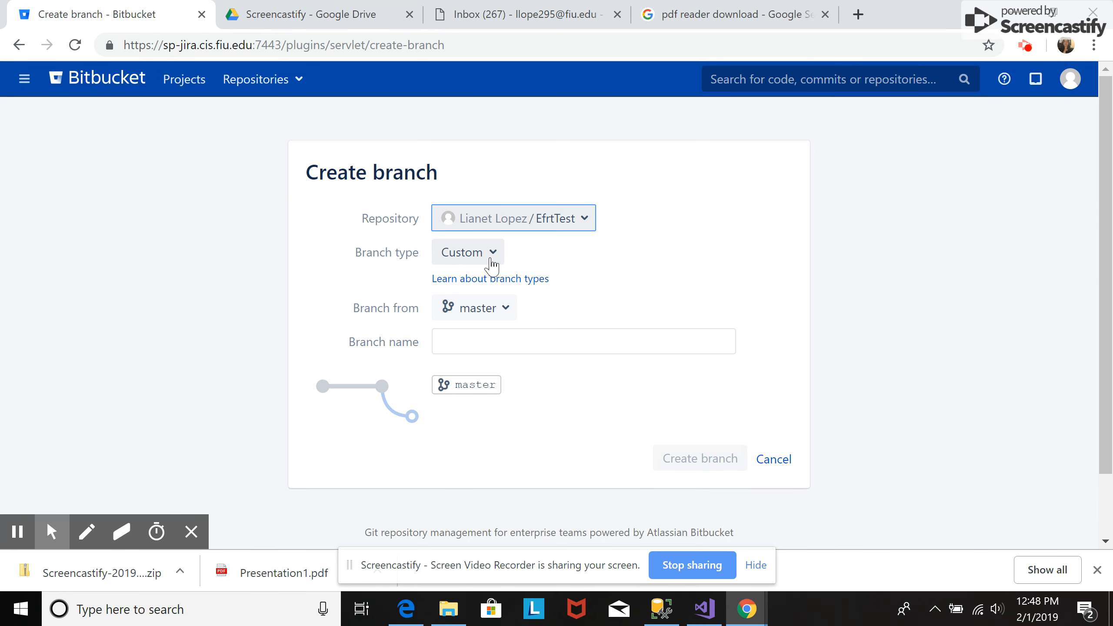
pyautogui.click(466, 252)
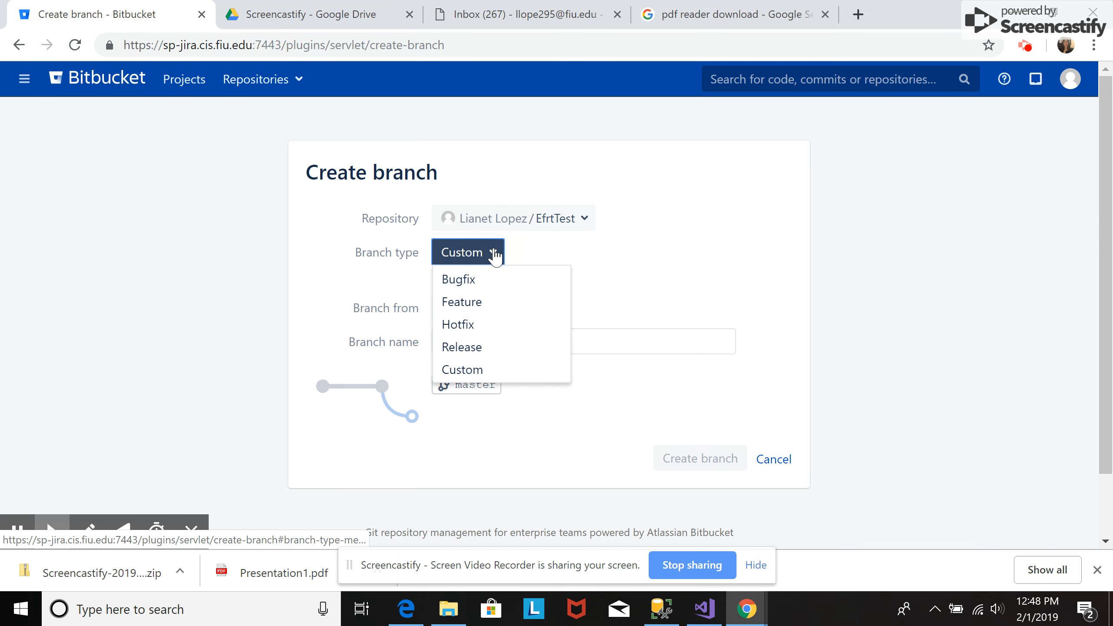
pyautogui.moveTo(458, 278)
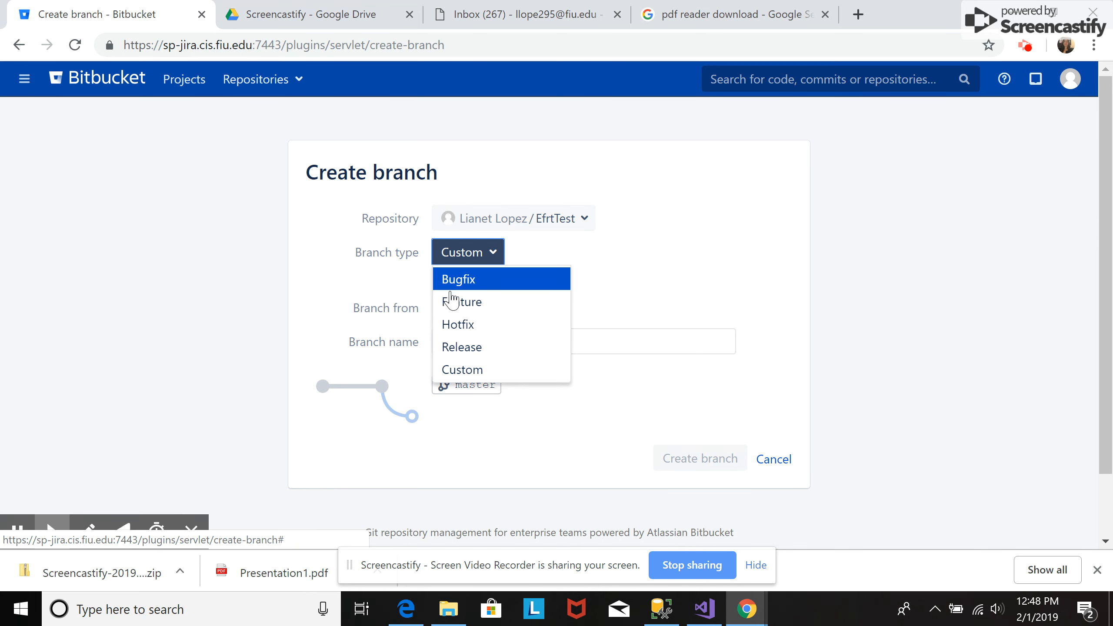
pyautogui.click(462, 302)
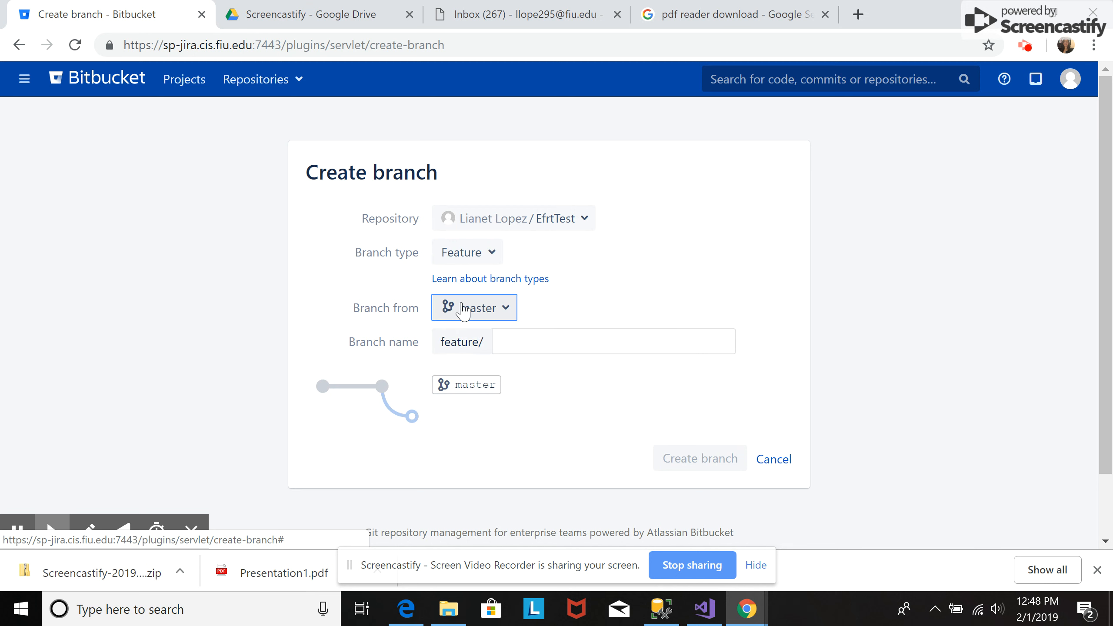
pyautogui.moveTo(474, 306)
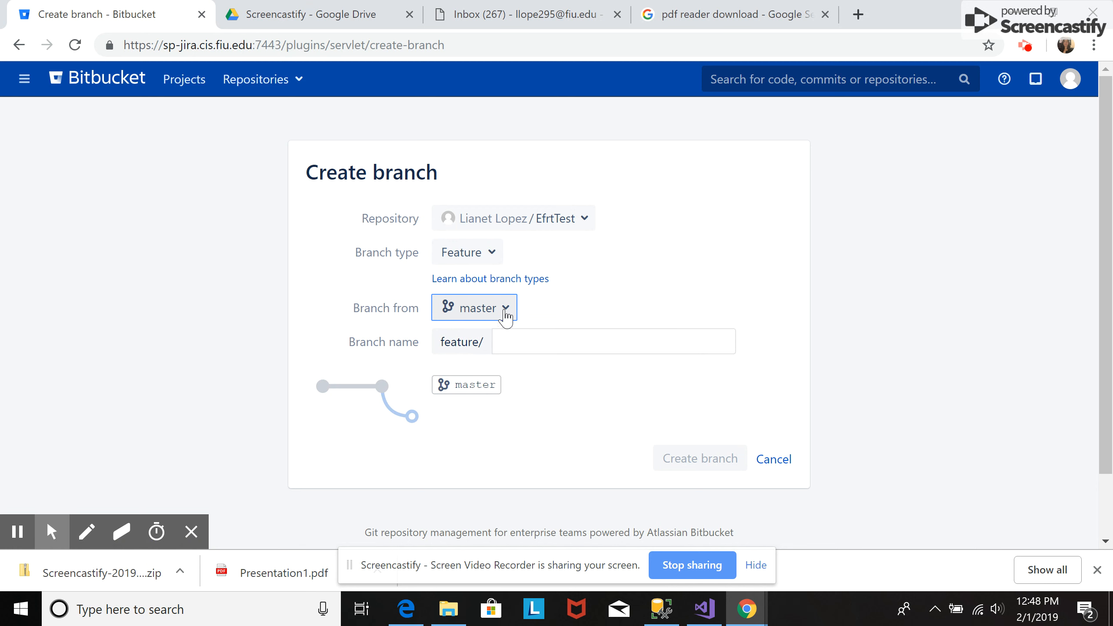
# Base the branch on release/dev, name it login, and create feature/login
pyautogui.click(504, 307)
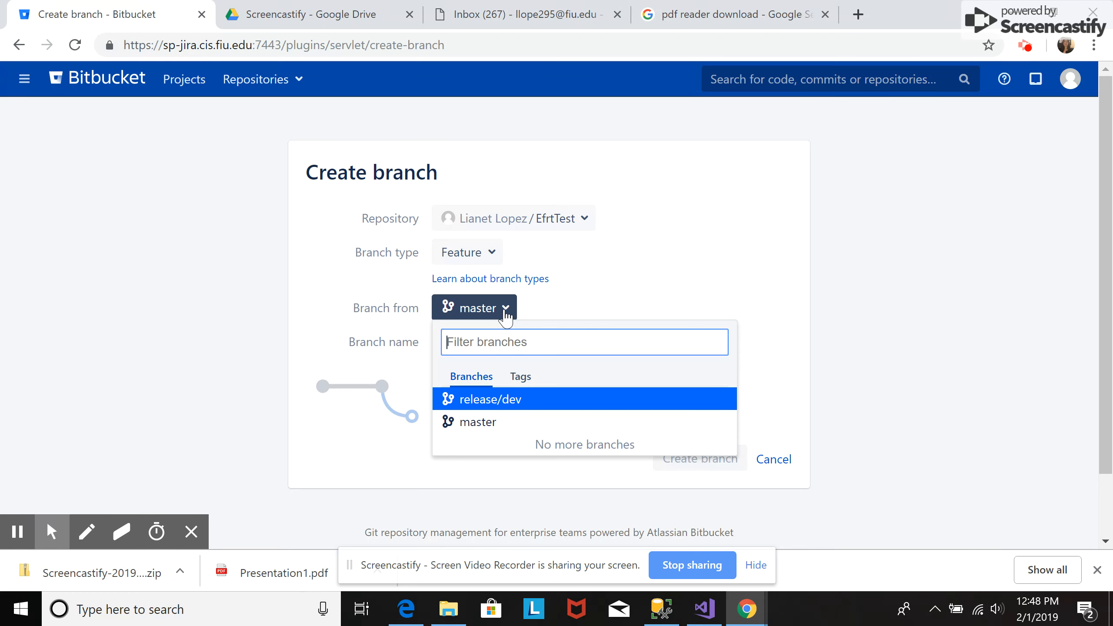
pyautogui.click(489, 399)
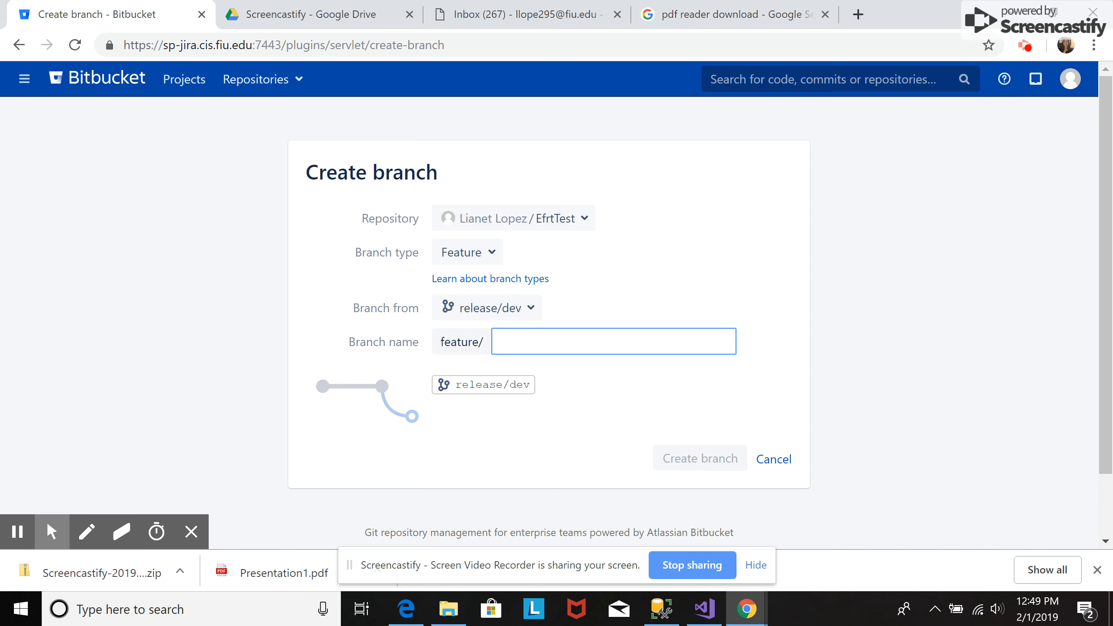
pyautogui.write('login')
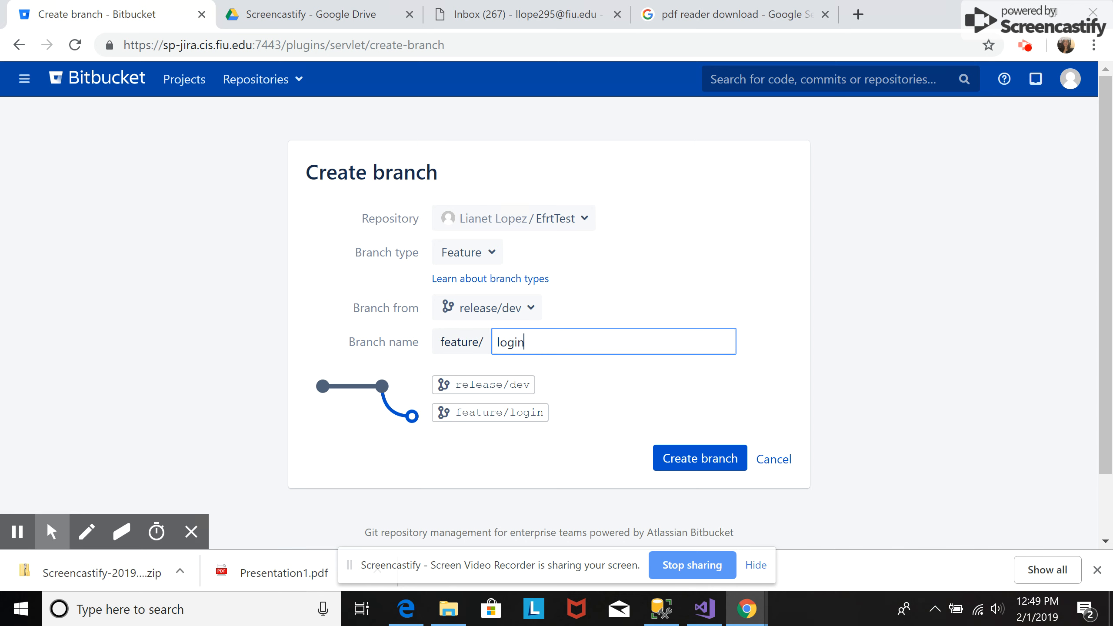
pyautogui.click(697, 458)
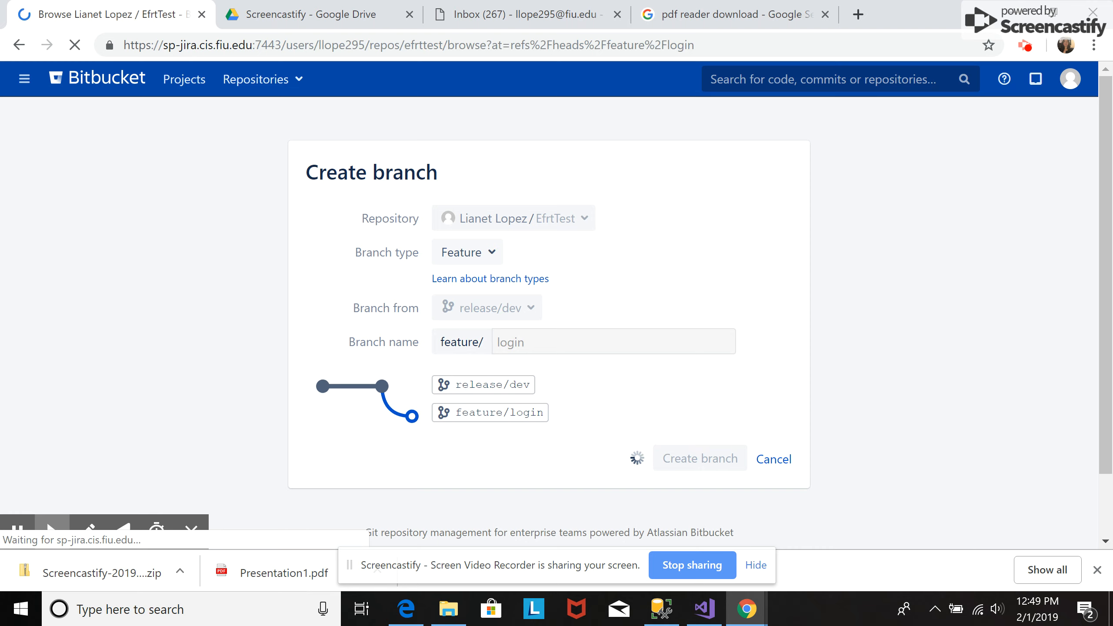
# List EfrtTest's branches, showing release/dev, master and feature/login
pyautogui.click(698, 458)
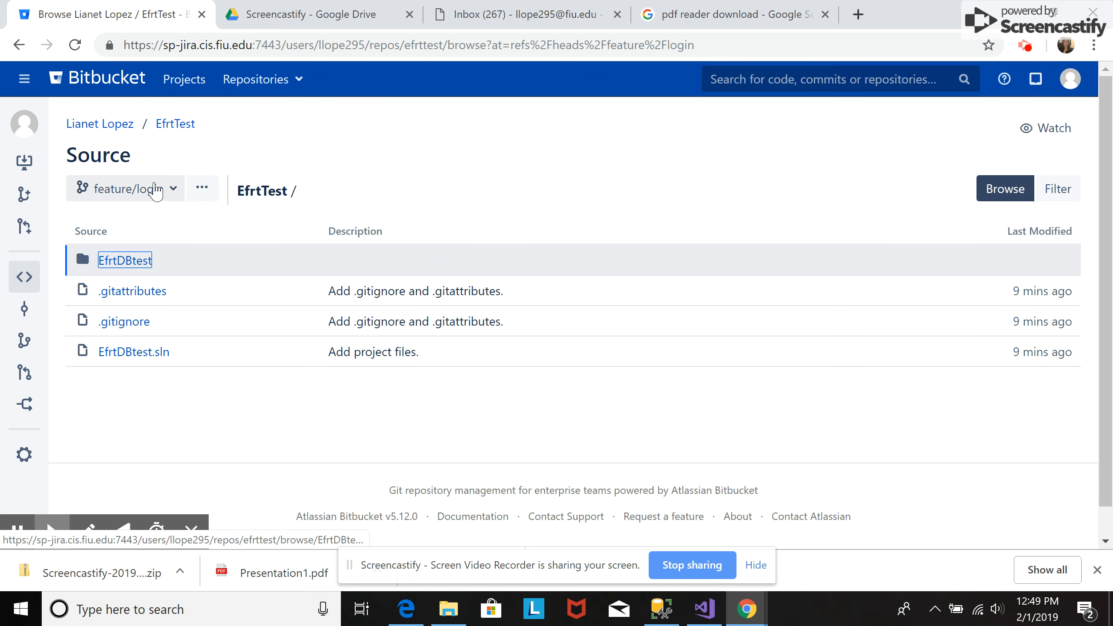
pyautogui.click(124, 188)
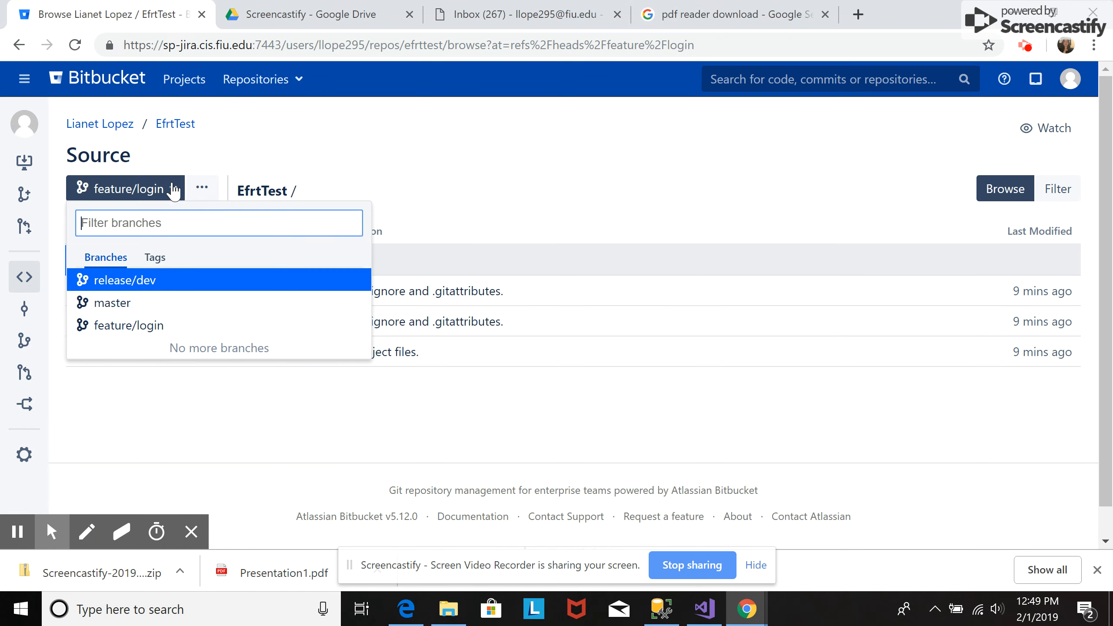
pyautogui.moveTo(111, 303)
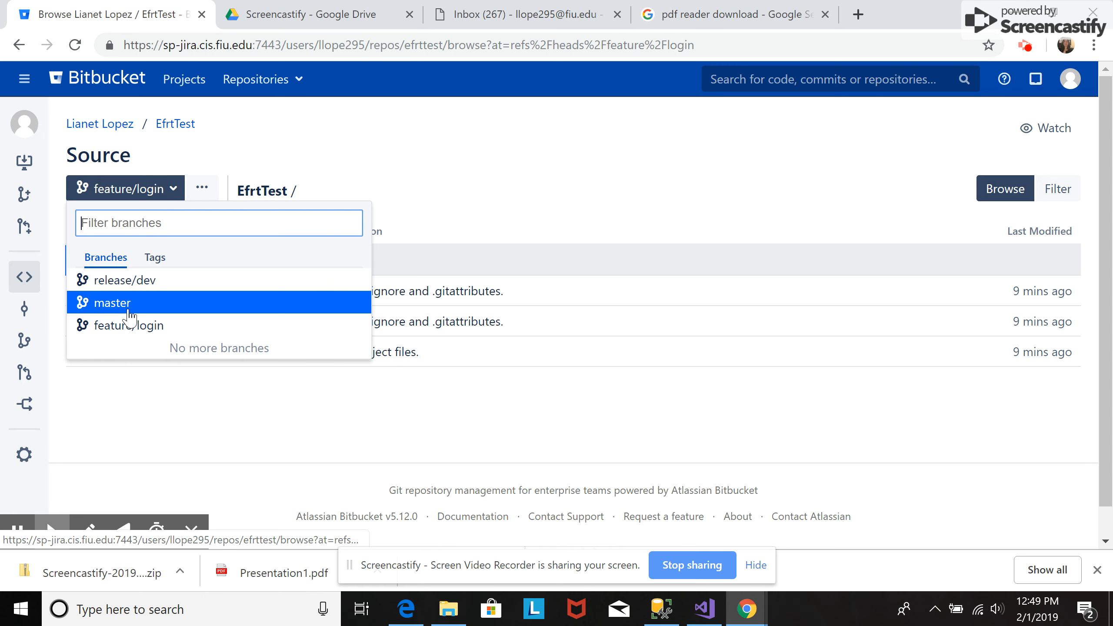
pyautogui.moveTo(128, 326)
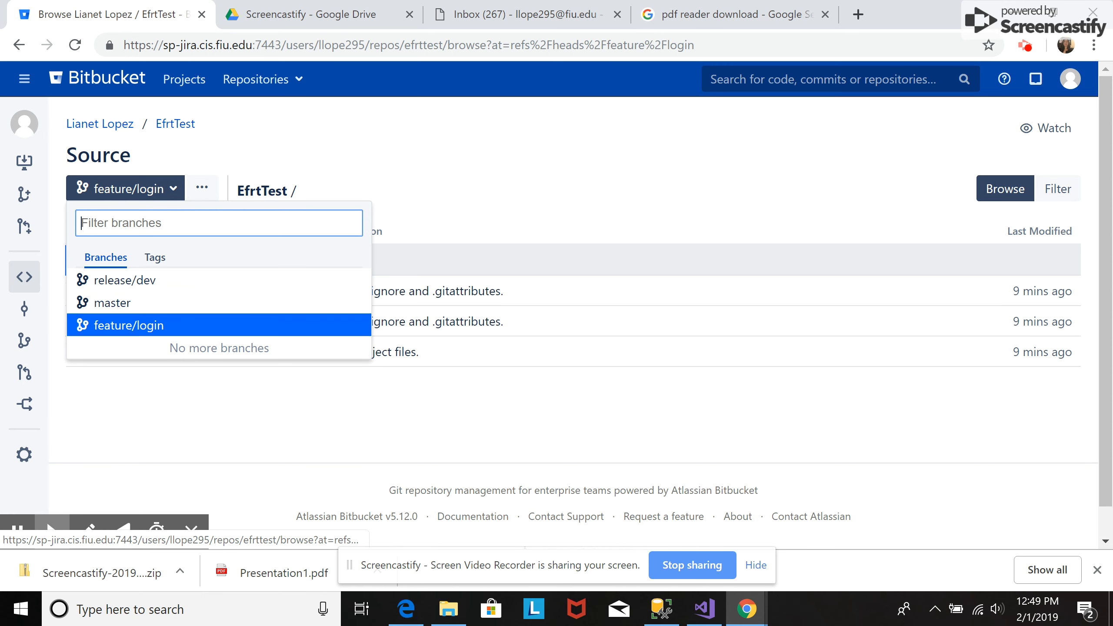